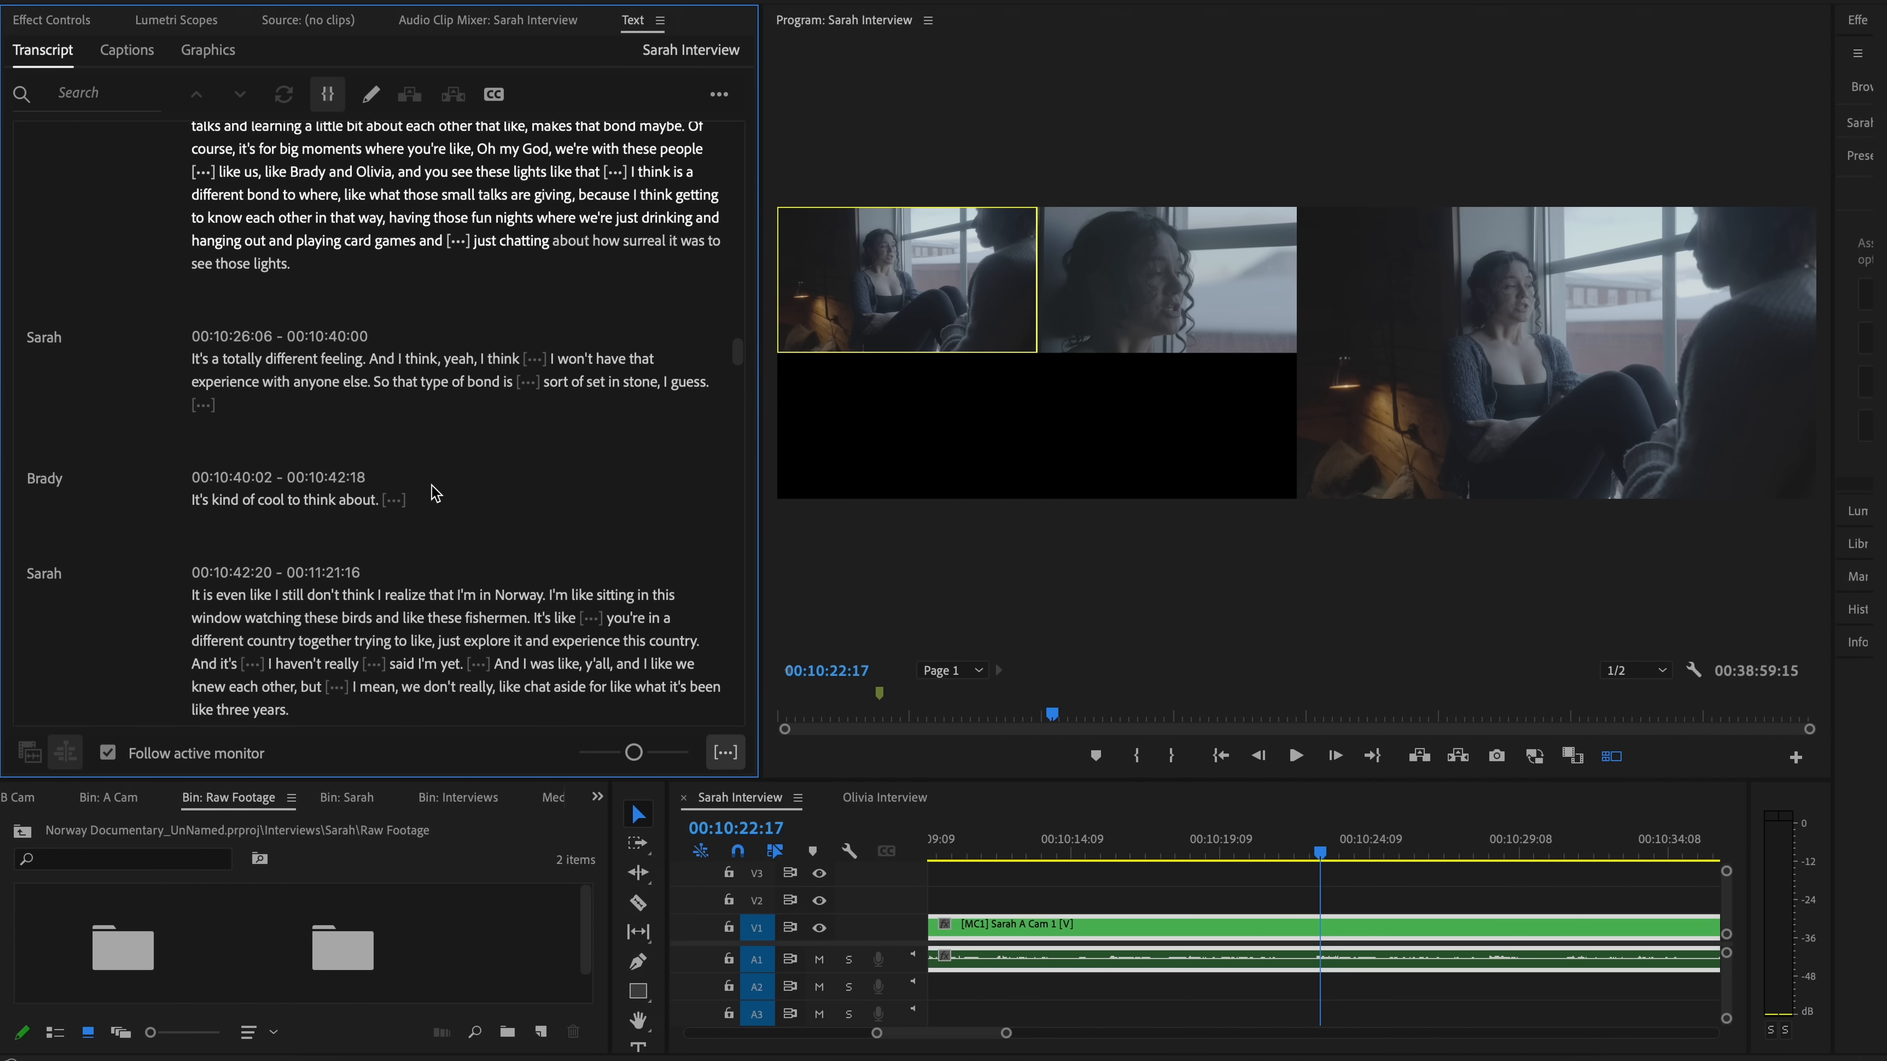
mouse_move(515, 390)
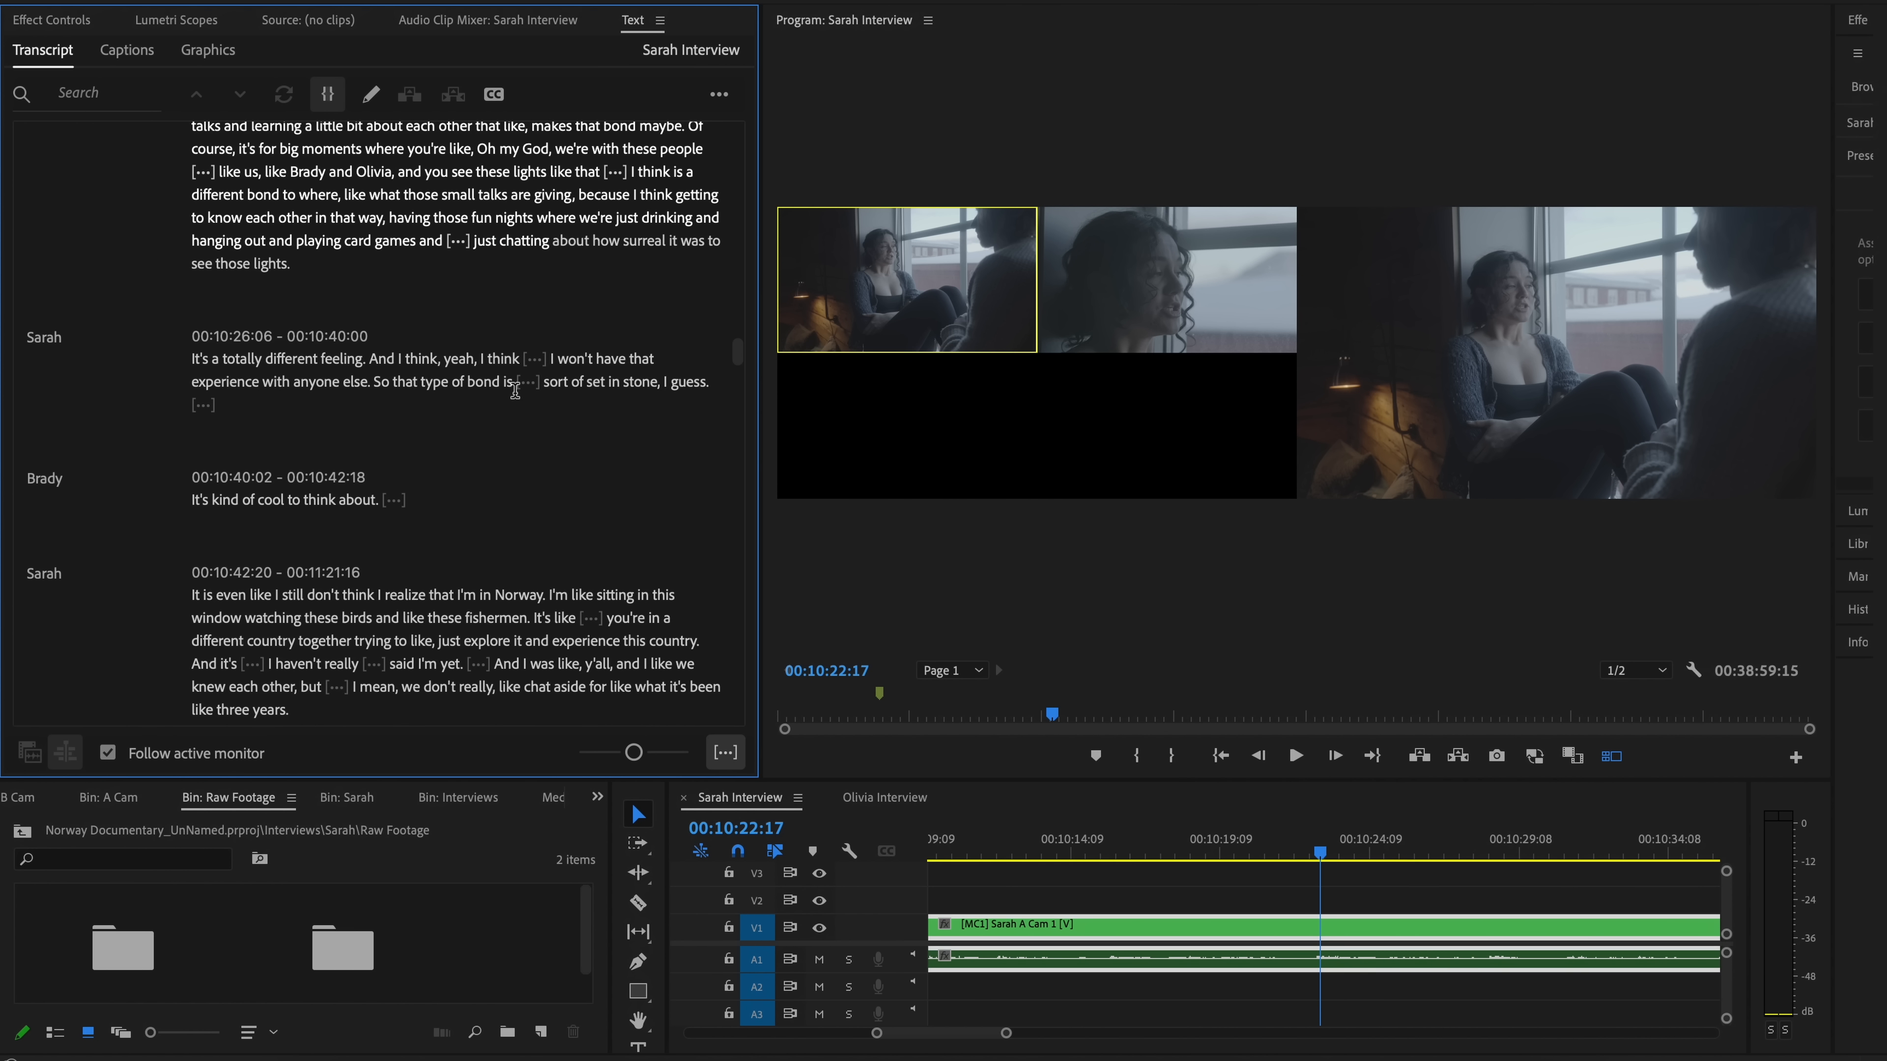
mouse_move(536, 359)
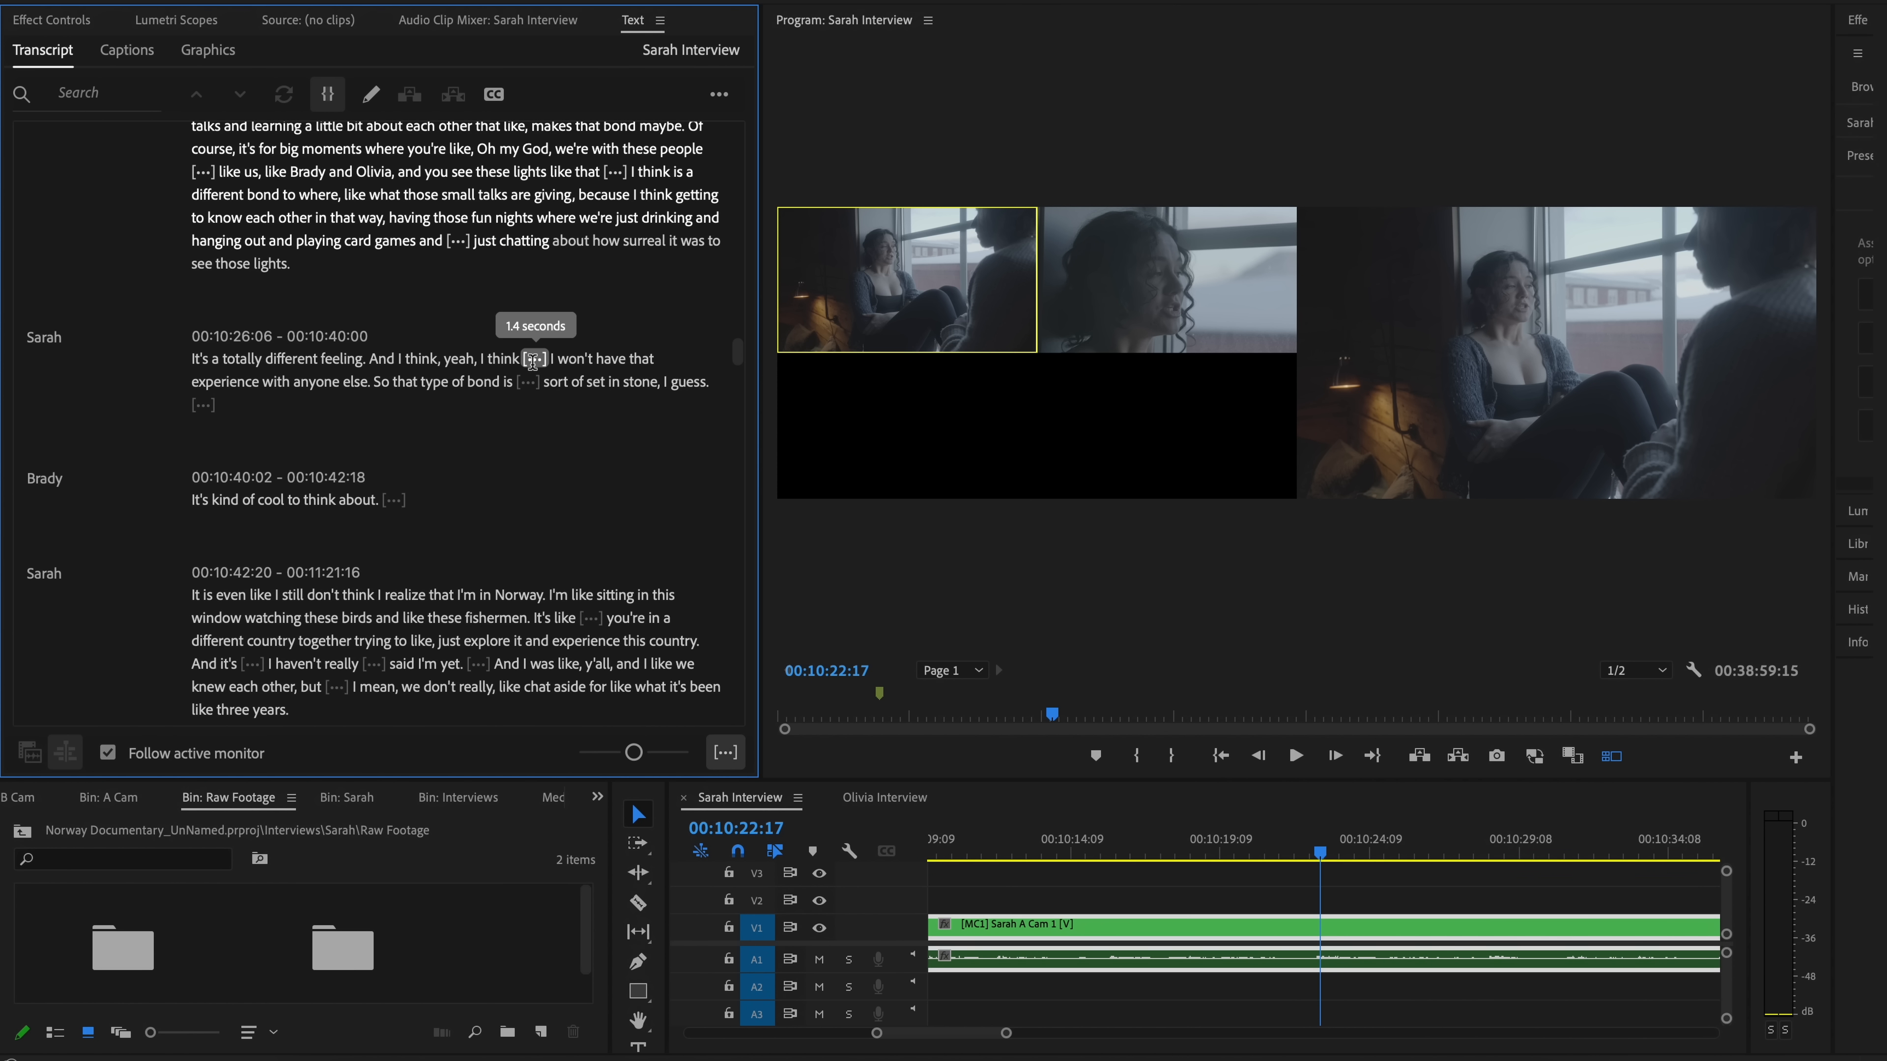